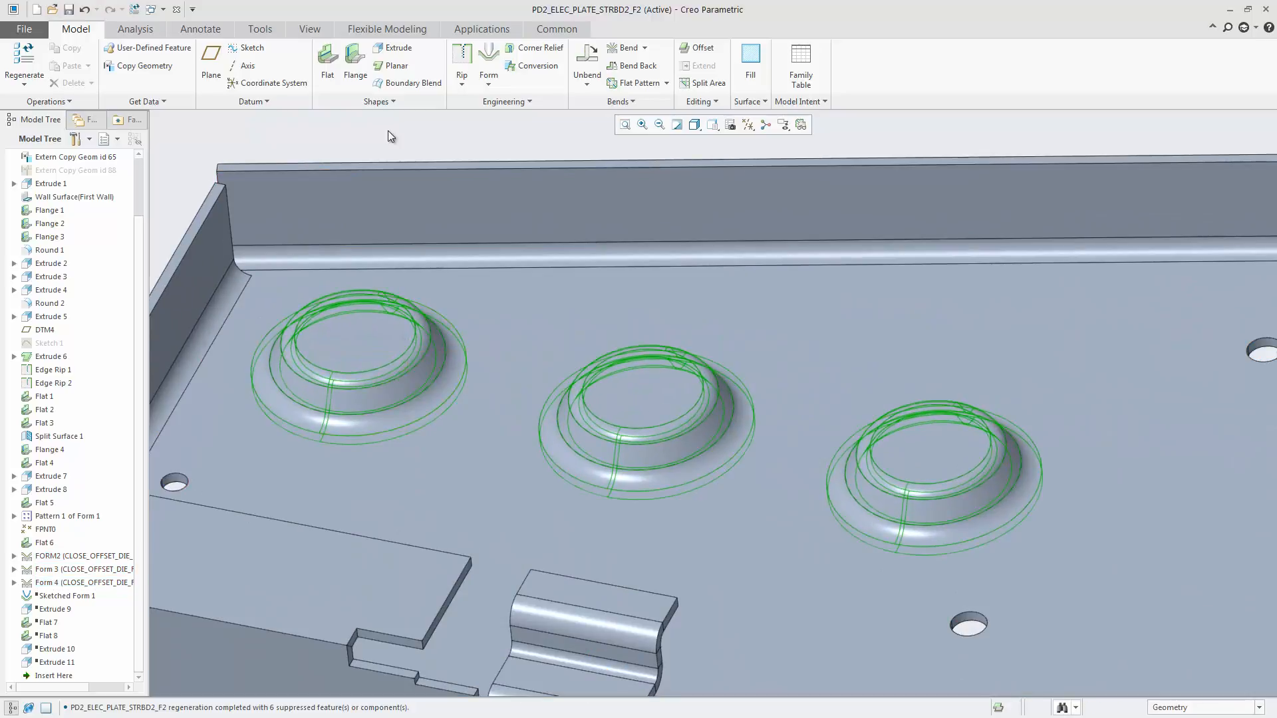
# Review the Shape update options of the three die forms without changing their definitions.
pyautogui.click(353, 338)
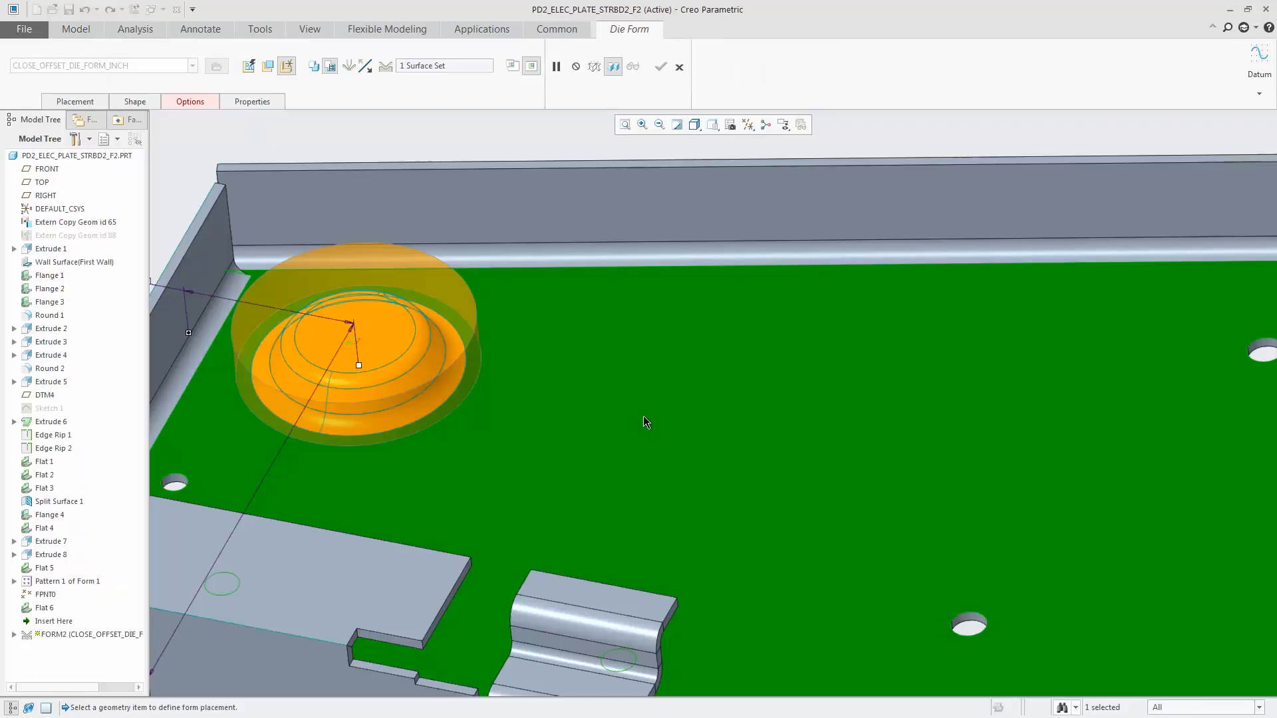
pyautogui.click(134, 102)
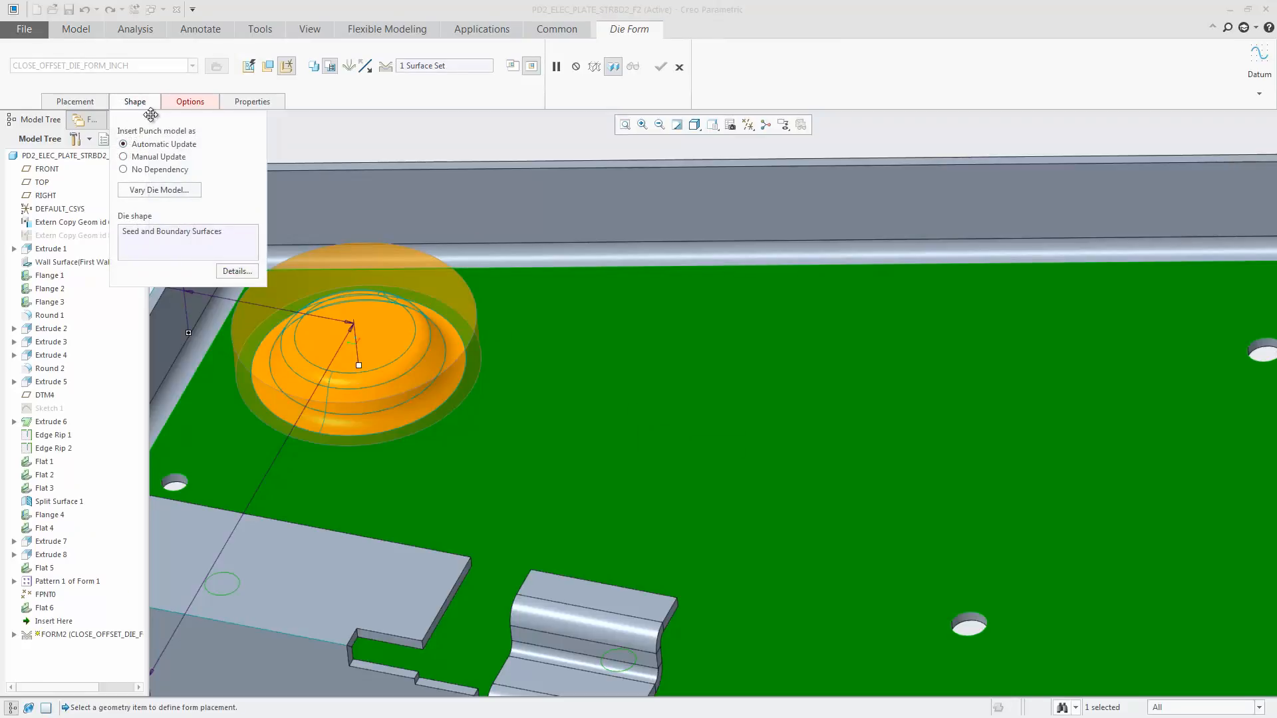
pyautogui.click(660, 67)
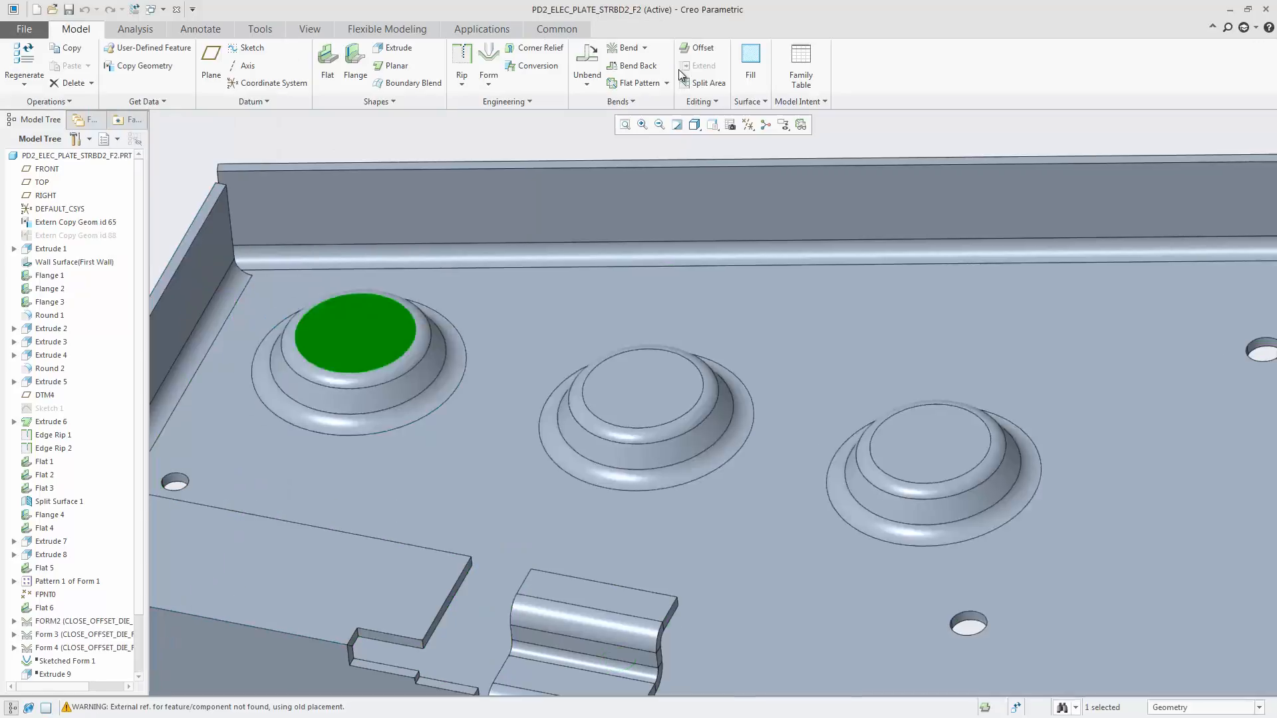
pyautogui.click(641, 395)
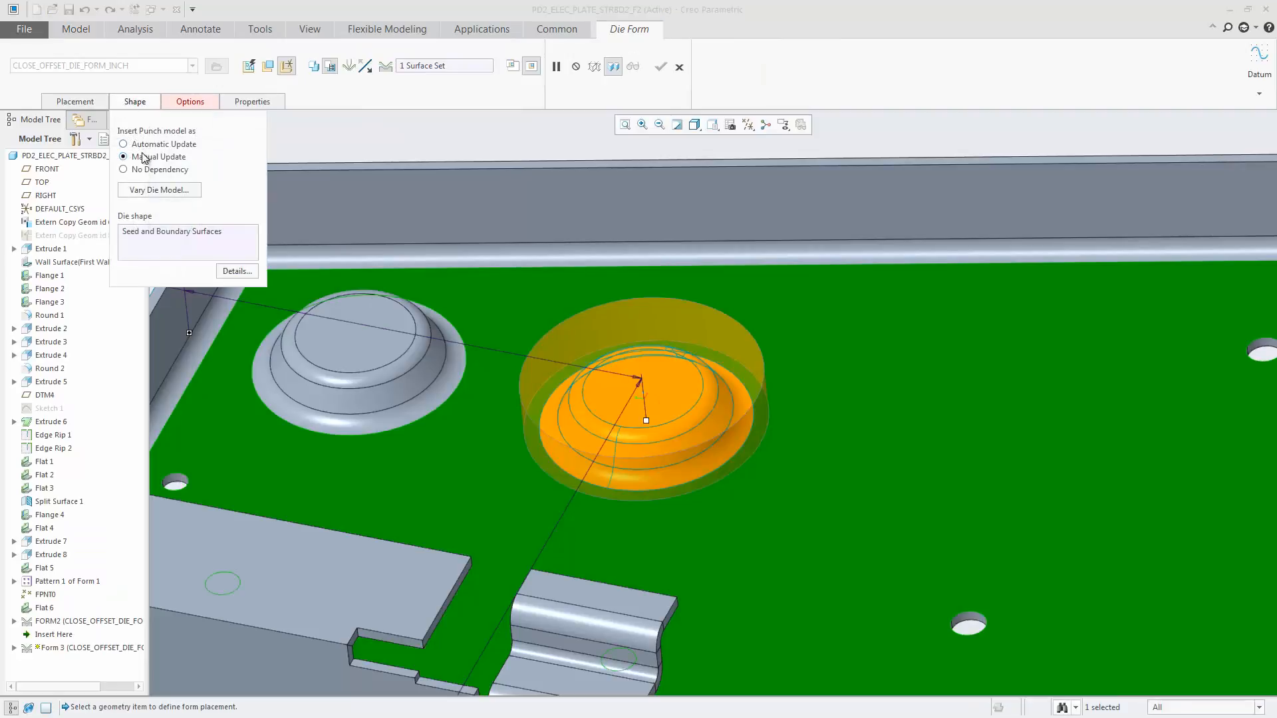
pyautogui.click(660, 66)
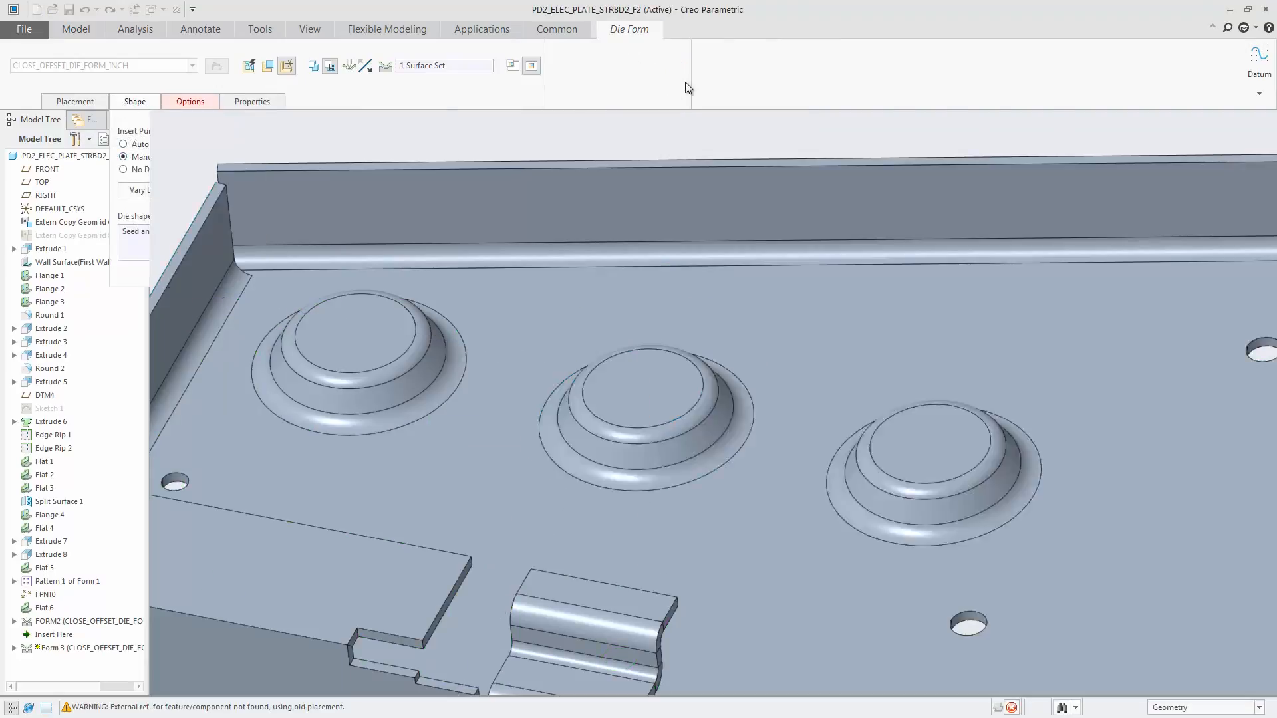
pyautogui.click(932, 440)
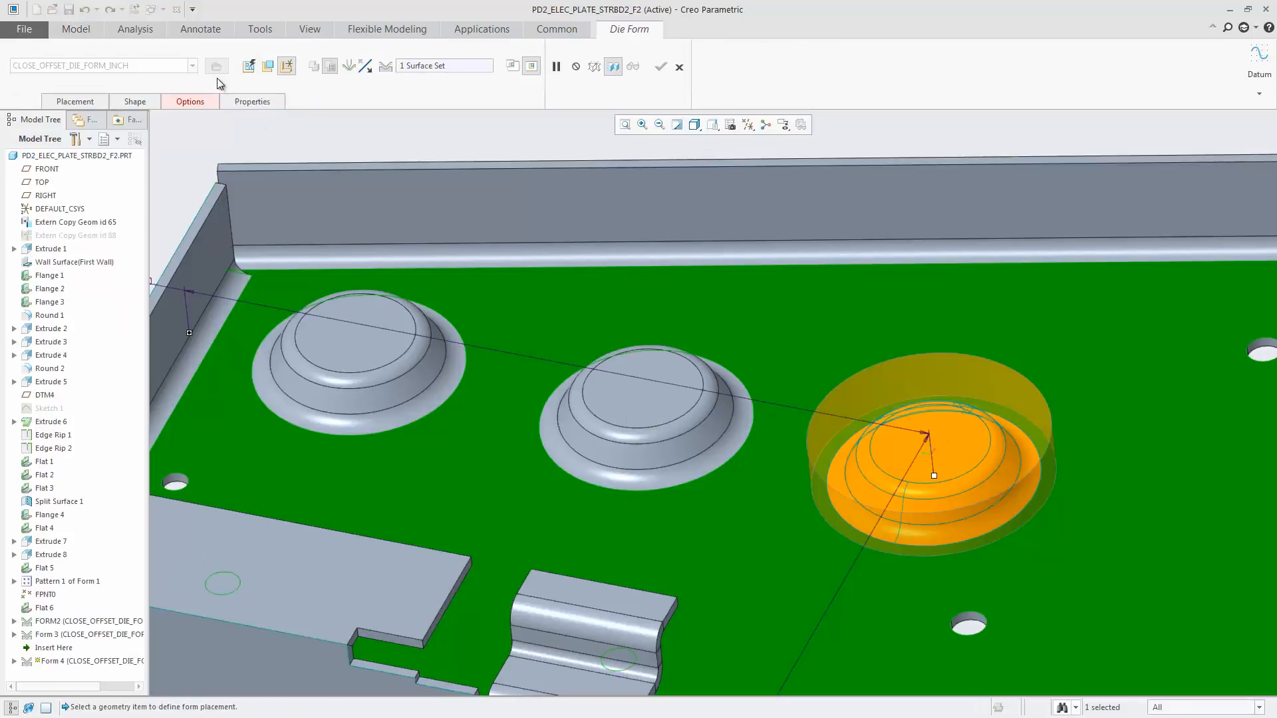
pyautogui.click(189, 102)
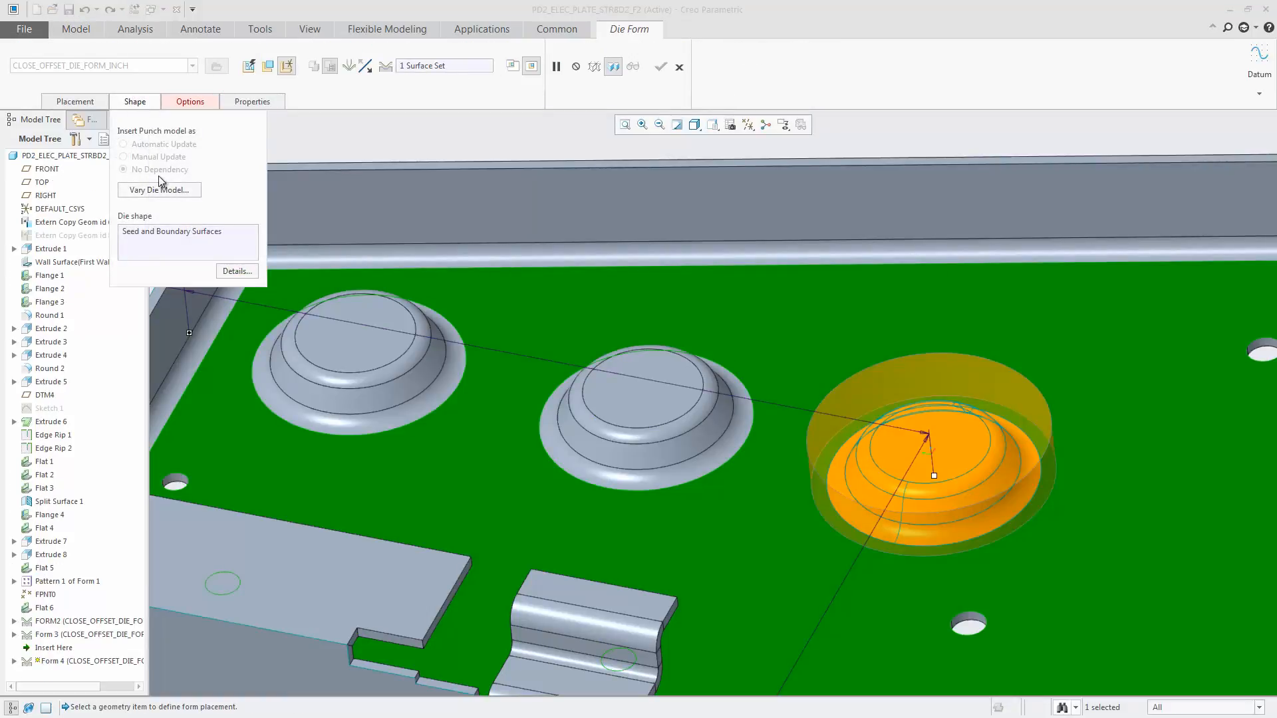
pyautogui.click(659, 66)
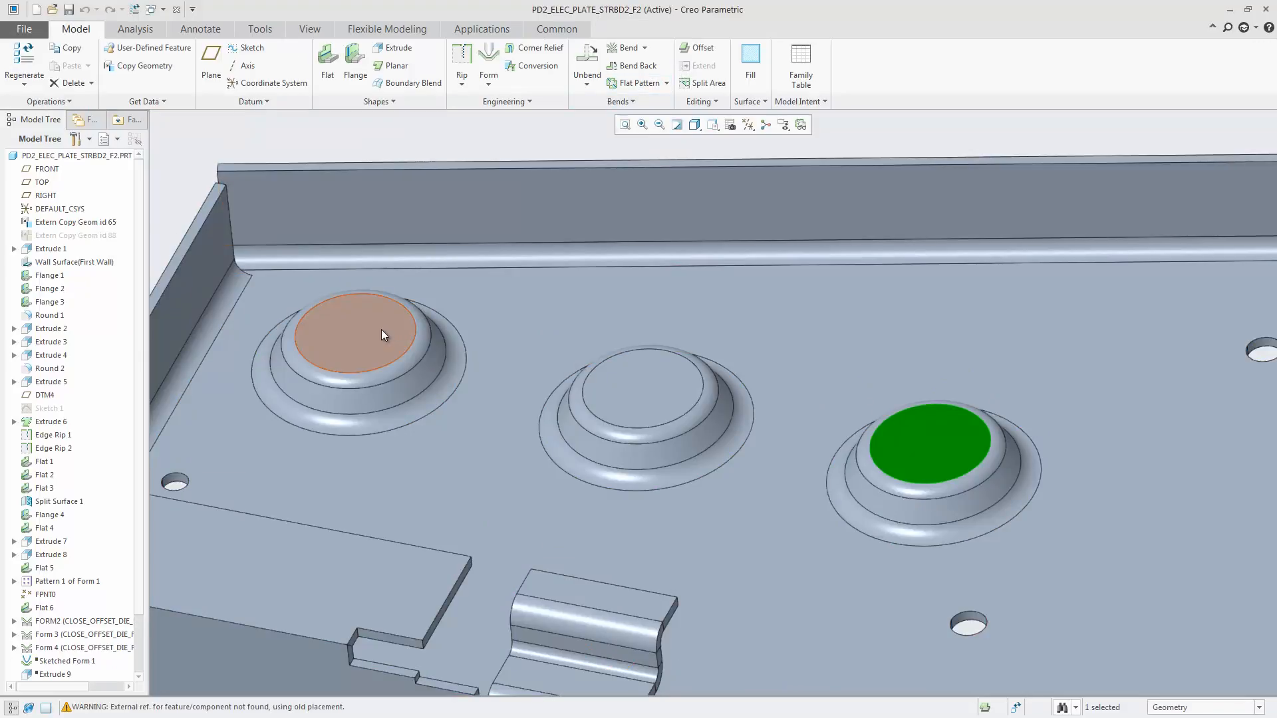
# Open the base punch model CLOSE_OFFSET_DIE_FORM_INCH from the first form's context actions.
pyautogui.rightClick(383, 333)
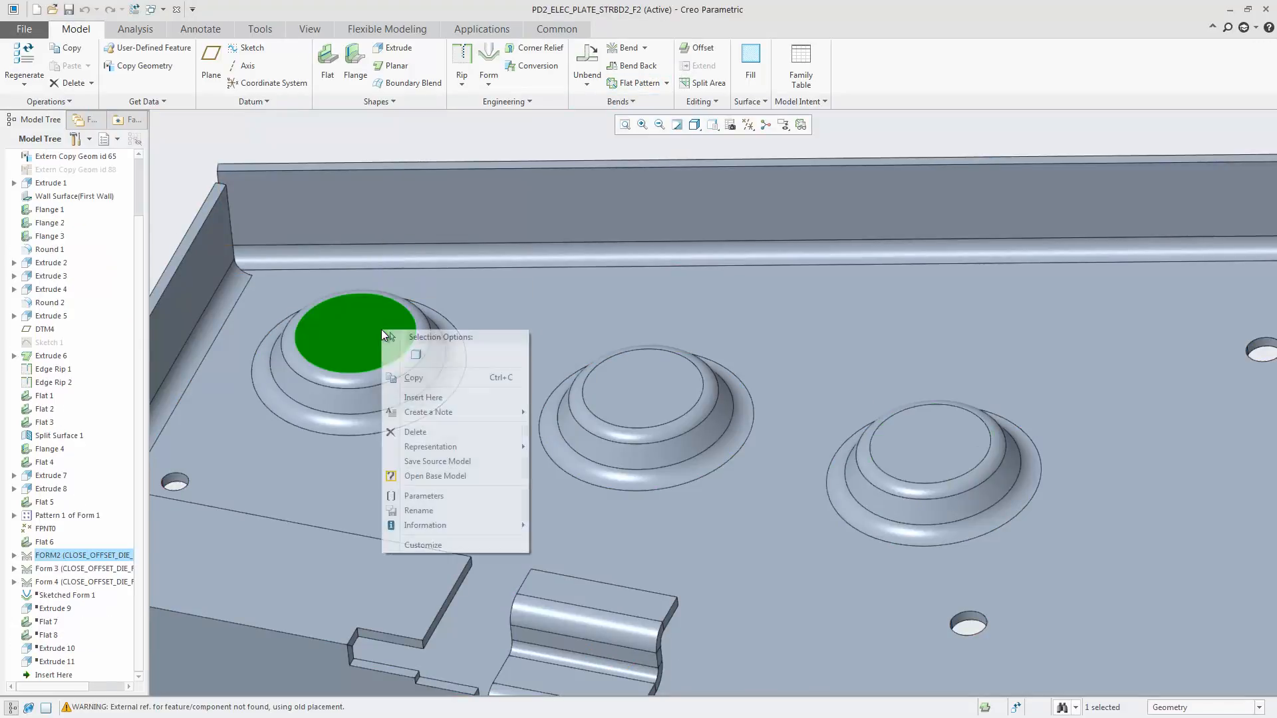
pyautogui.moveTo(415, 484)
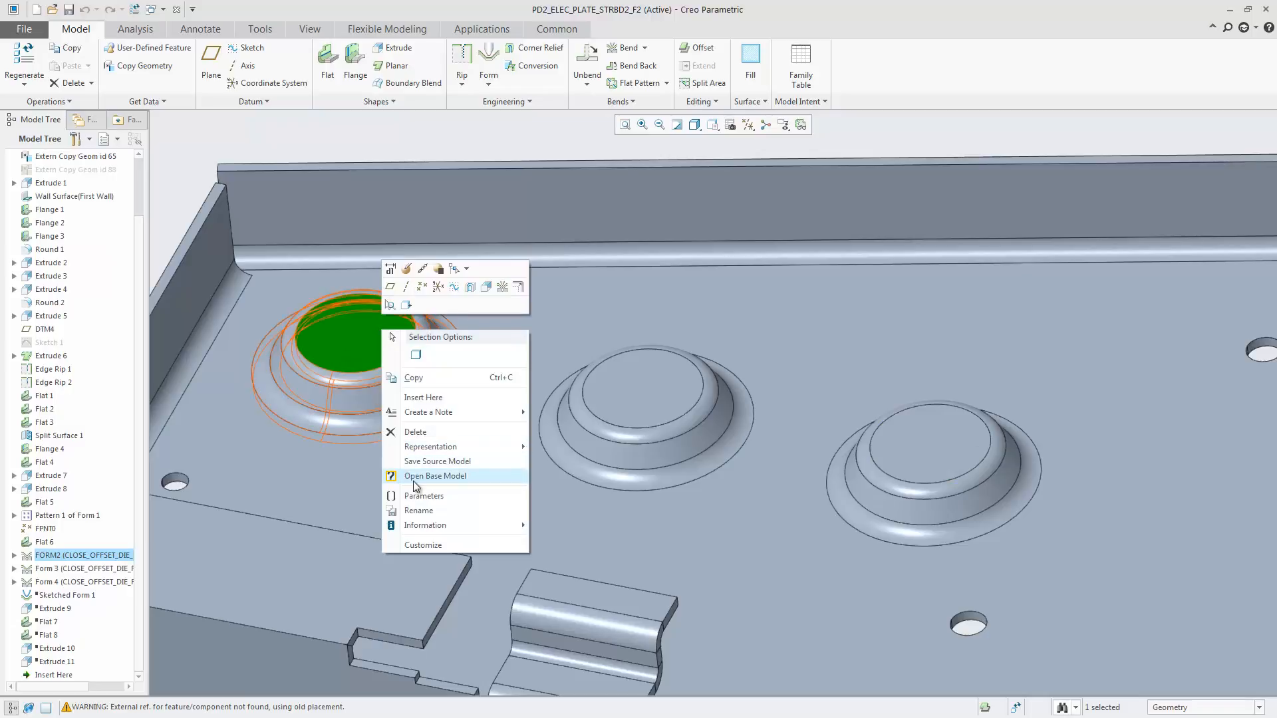
pyautogui.click(437, 476)
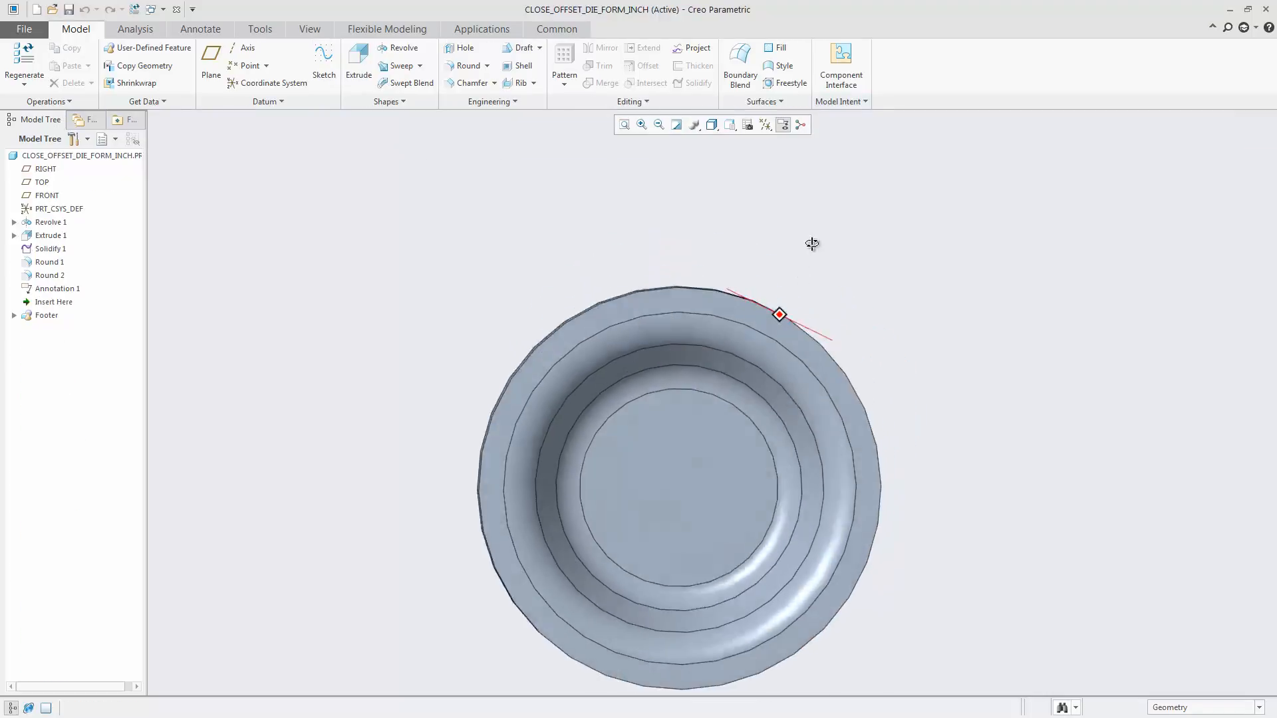
# Redefine Revolve 1's profile as a cone, then return to the sheet metal plate window.
pyautogui.click(731, 125)
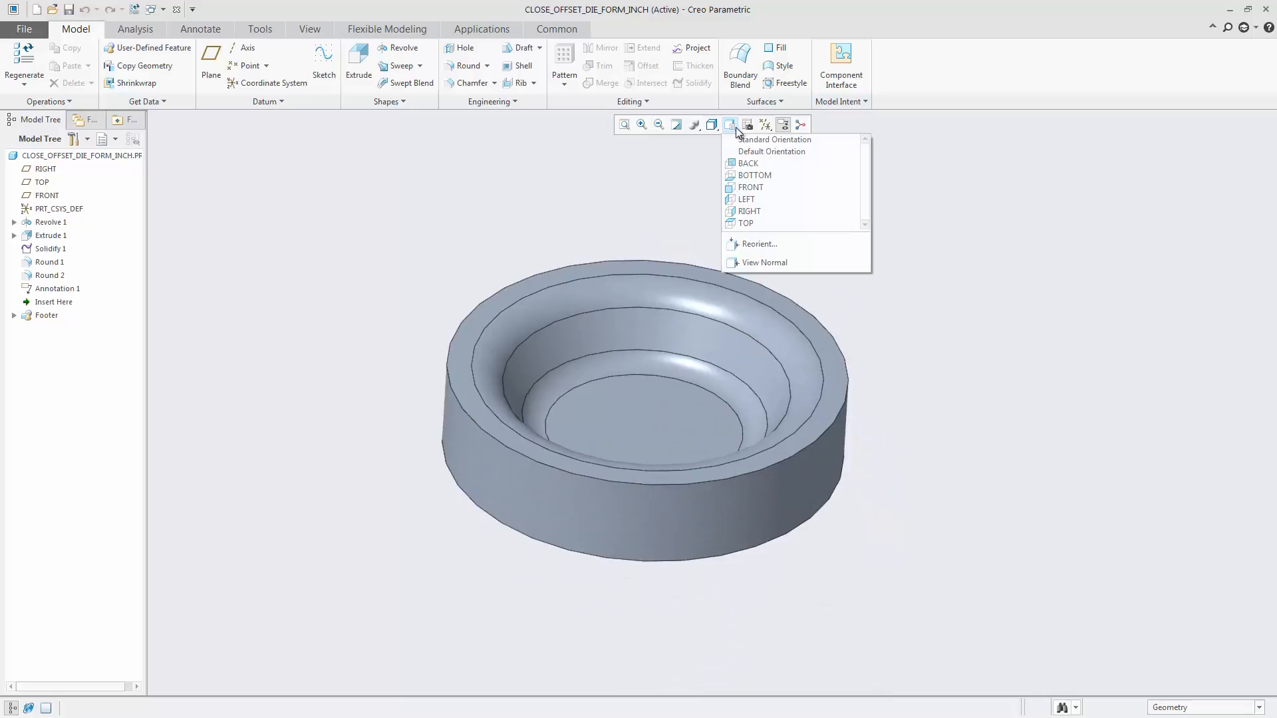
pyautogui.click(774, 140)
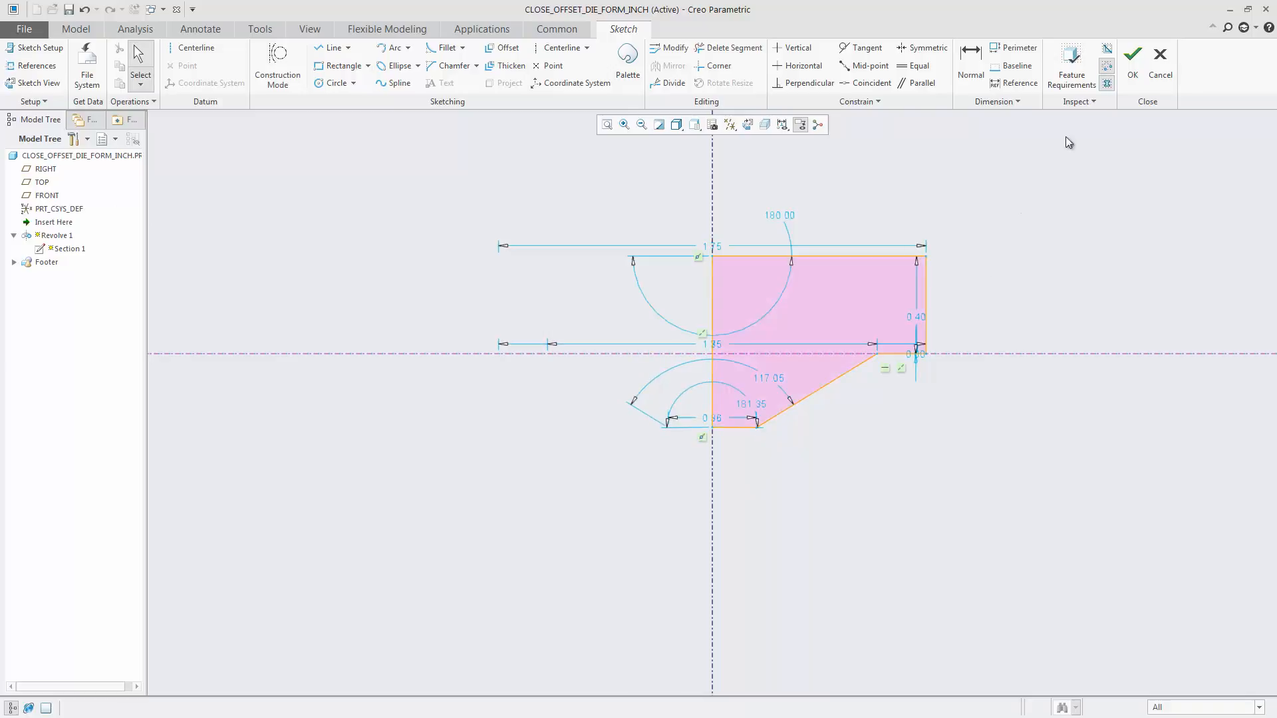
pyautogui.click(1130, 62)
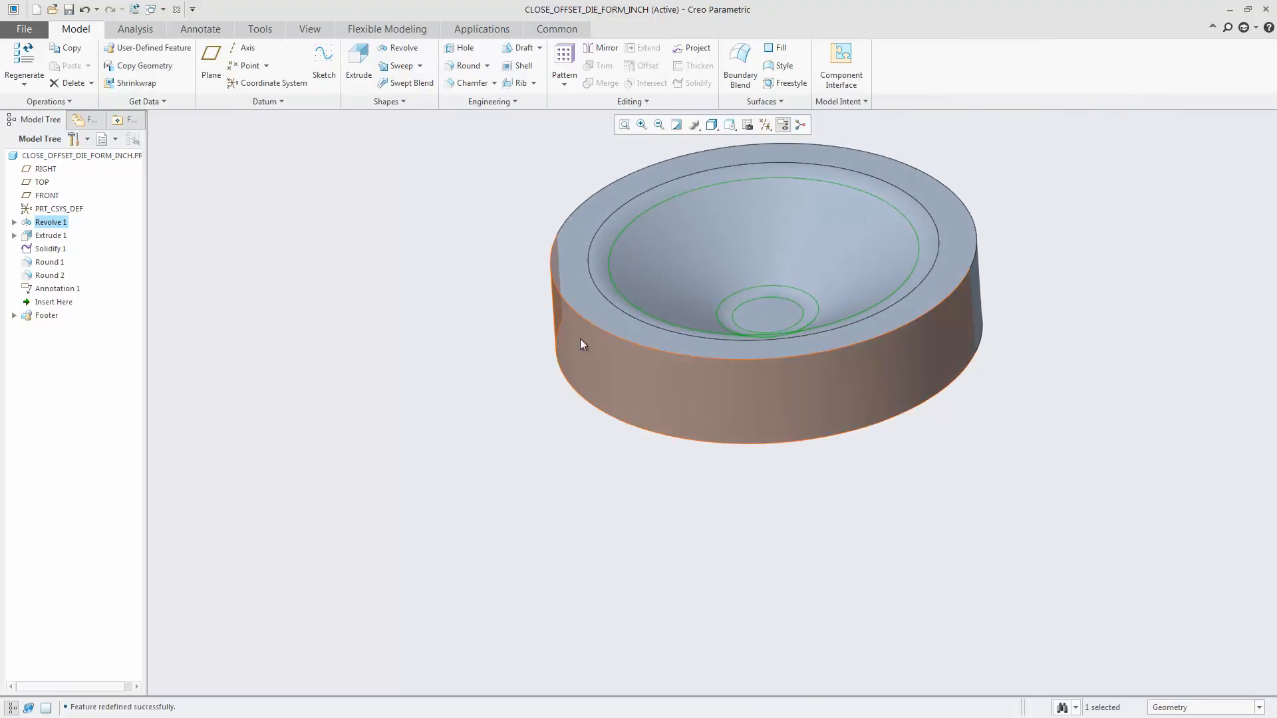
pyautogui.click(154, 10)
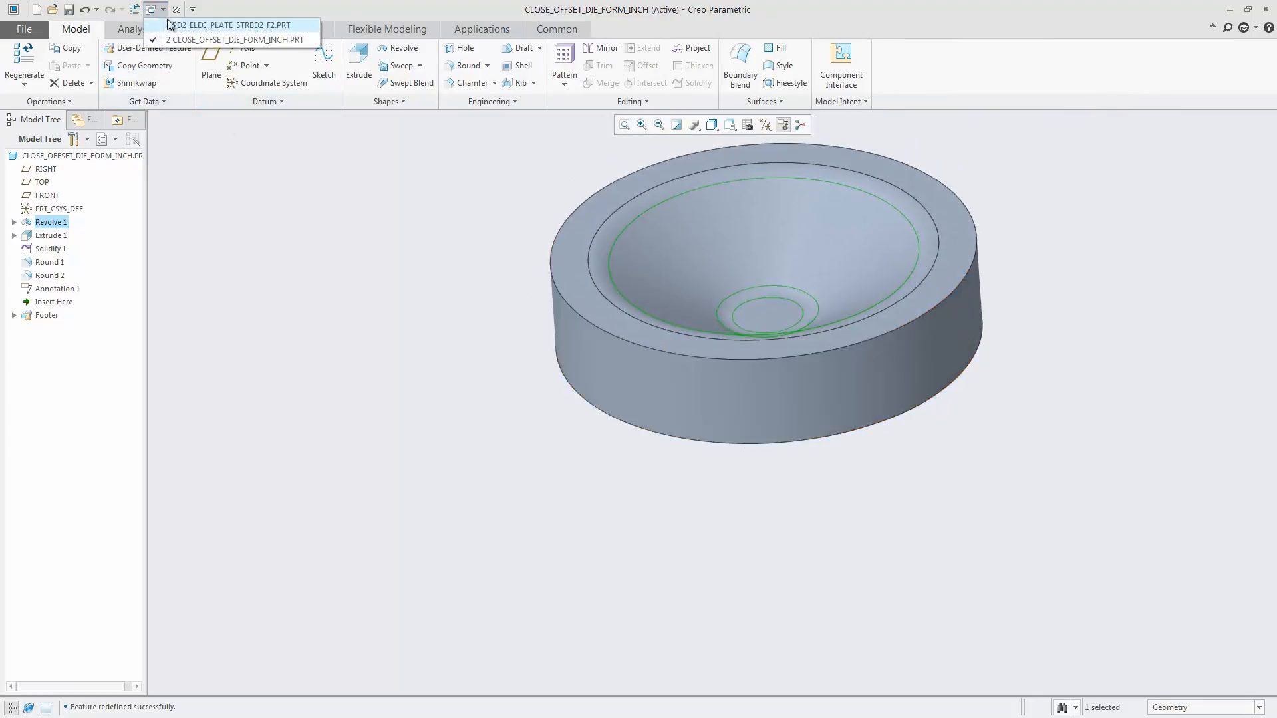
pyautogui.click(230, 24)
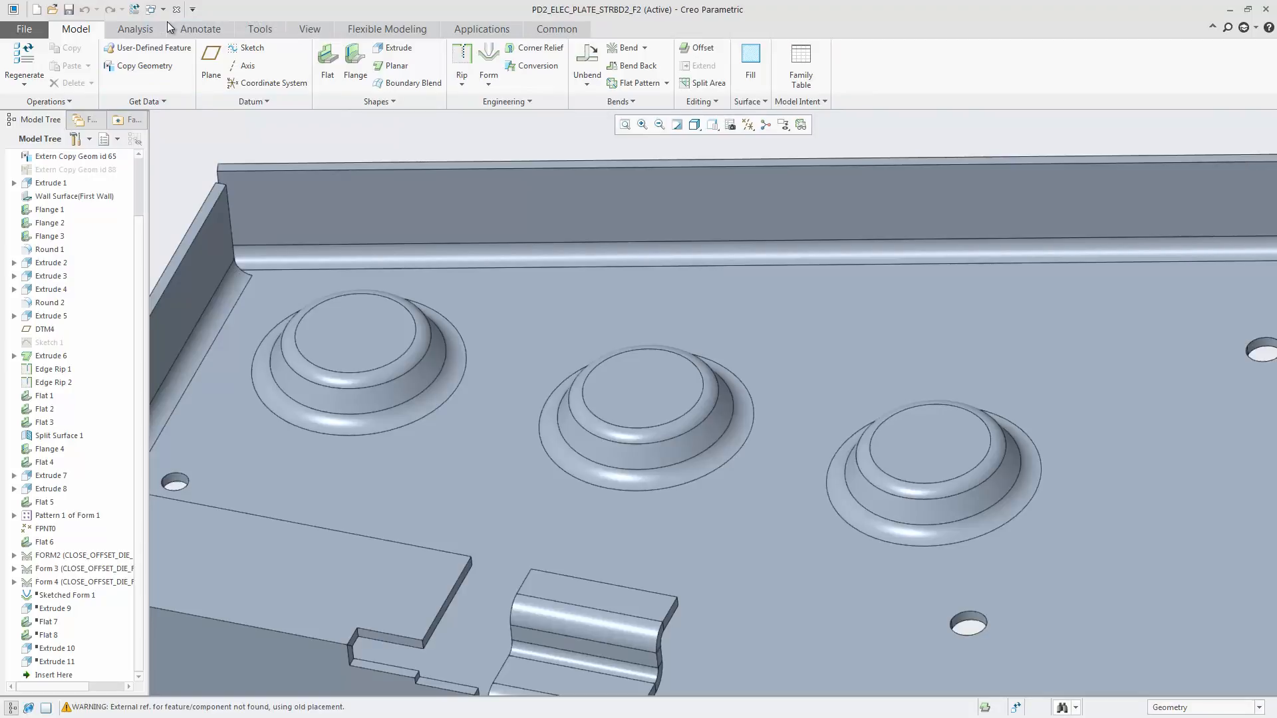
# Regenerate the plate and set the second form's Shape to Automatic Update so it follows the cone punch.
pyautogui.click(24, 62)
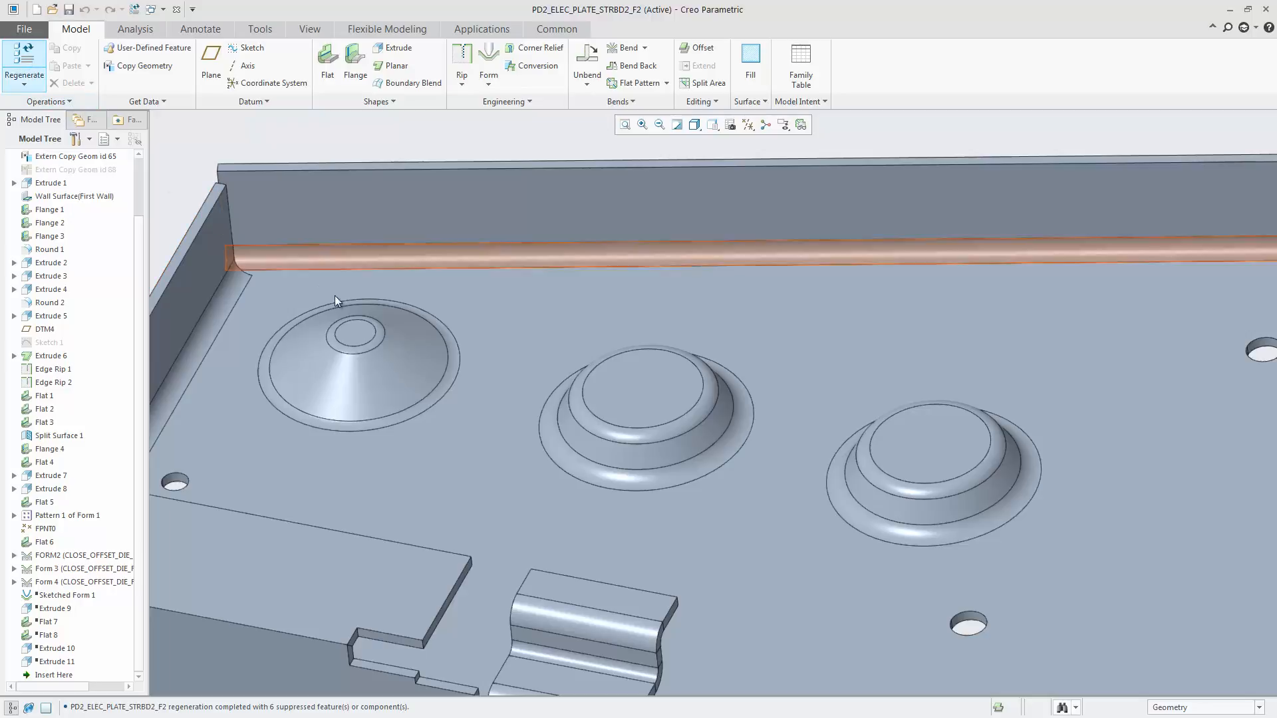
pyautogui.click(643, 387)
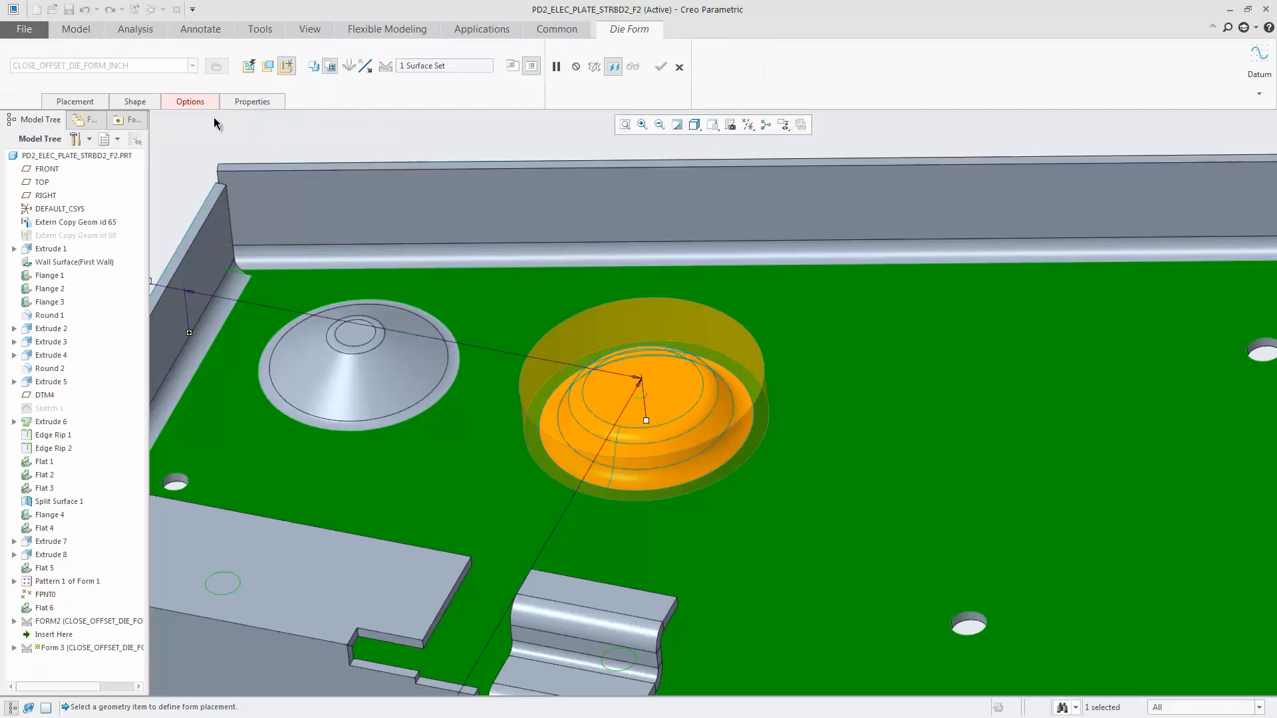
pyautogui.click(189, 101)
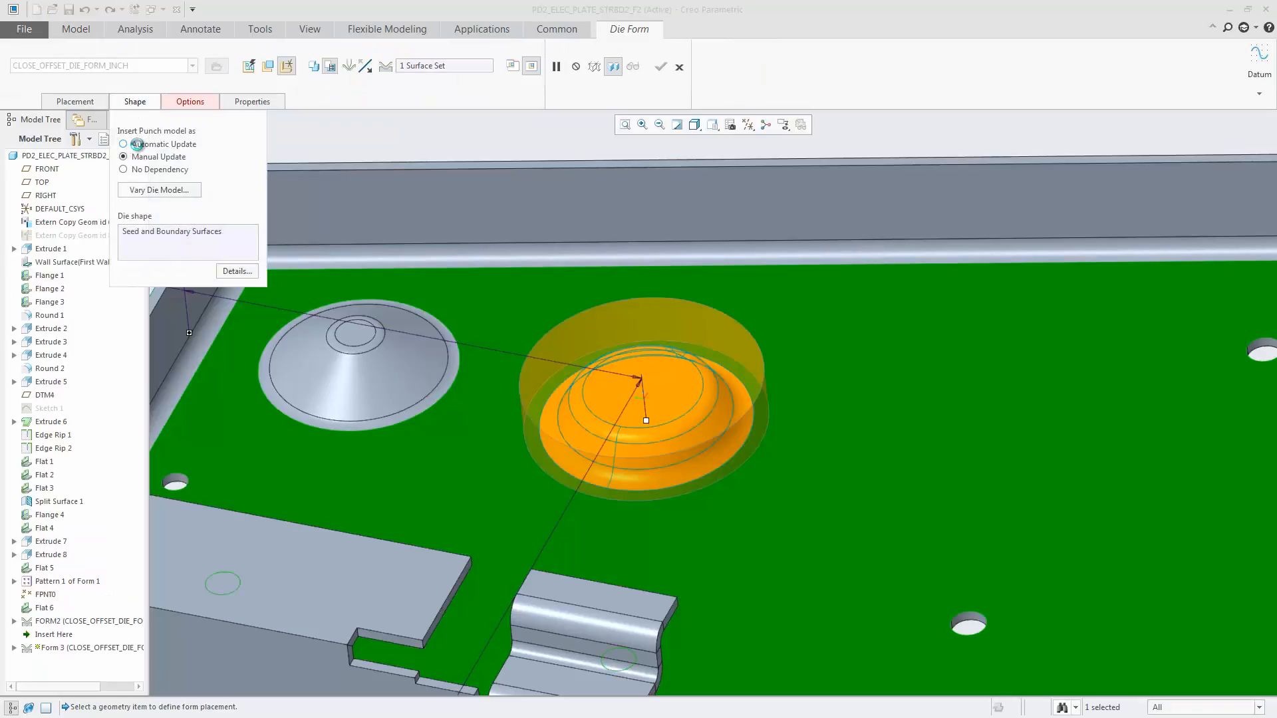
pyautogui.click(122, 144)
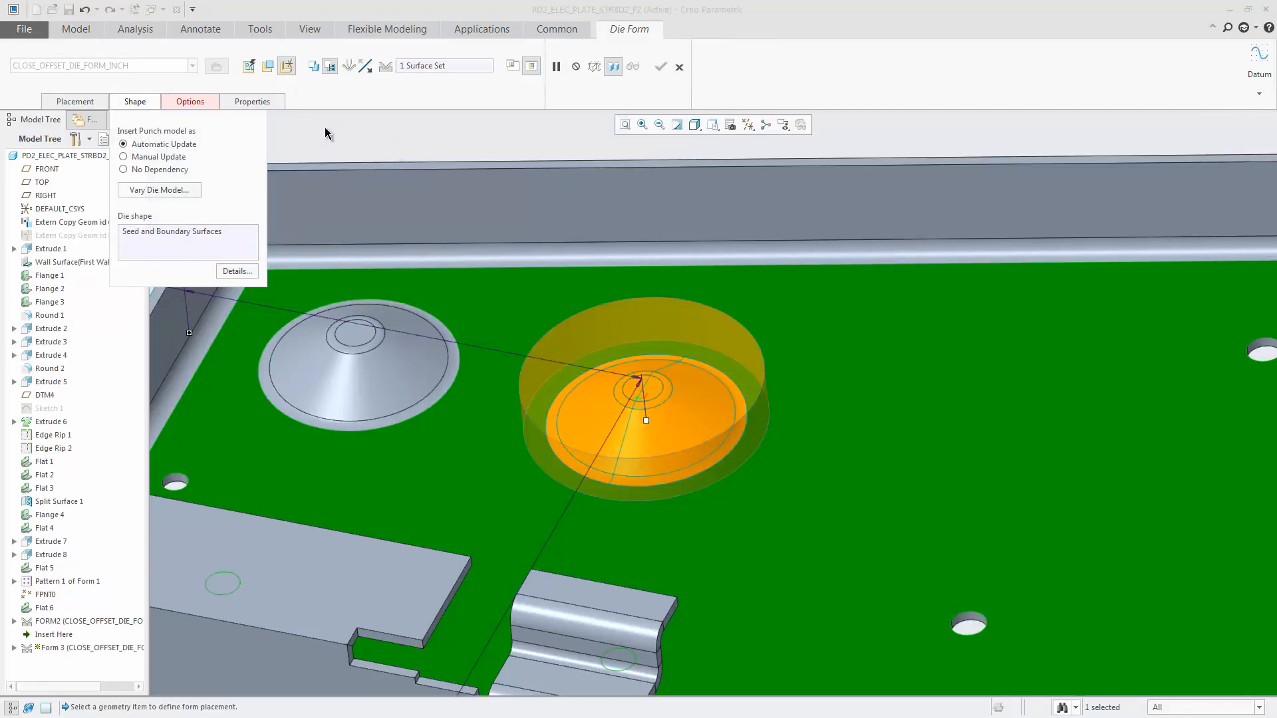
pyautogui.click(660, 67)
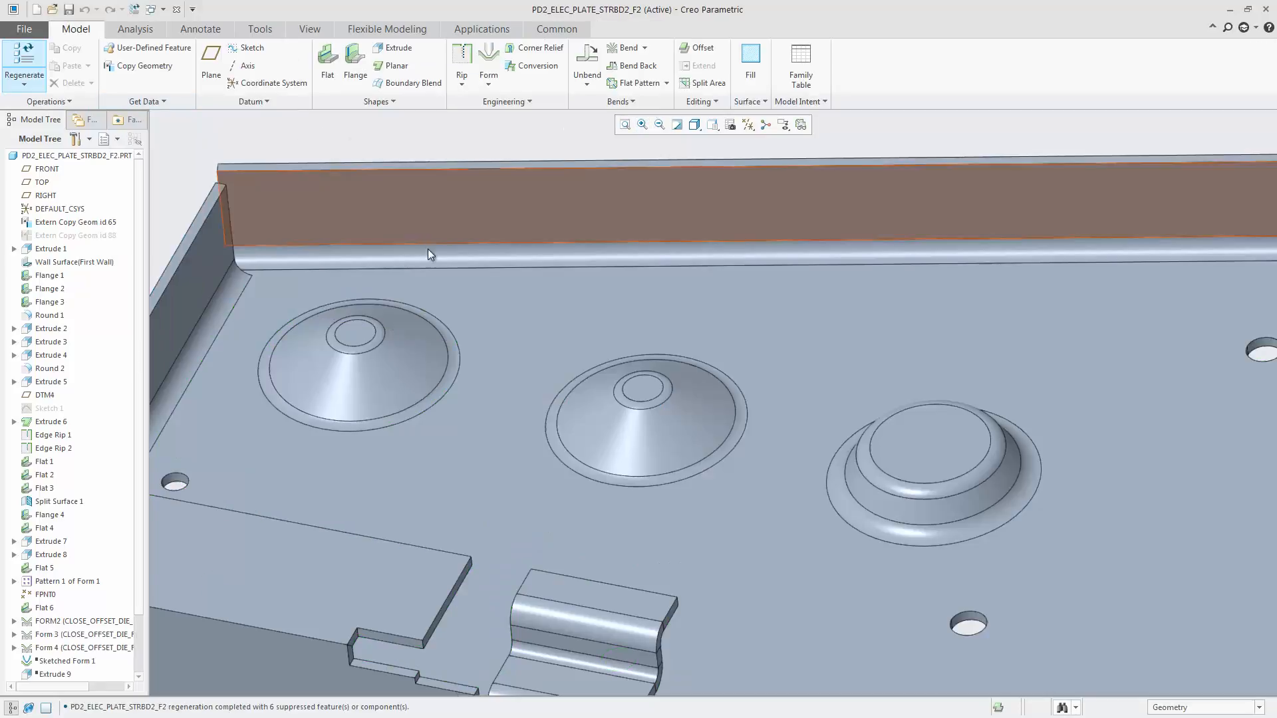
pyautogui.click(912, 456)
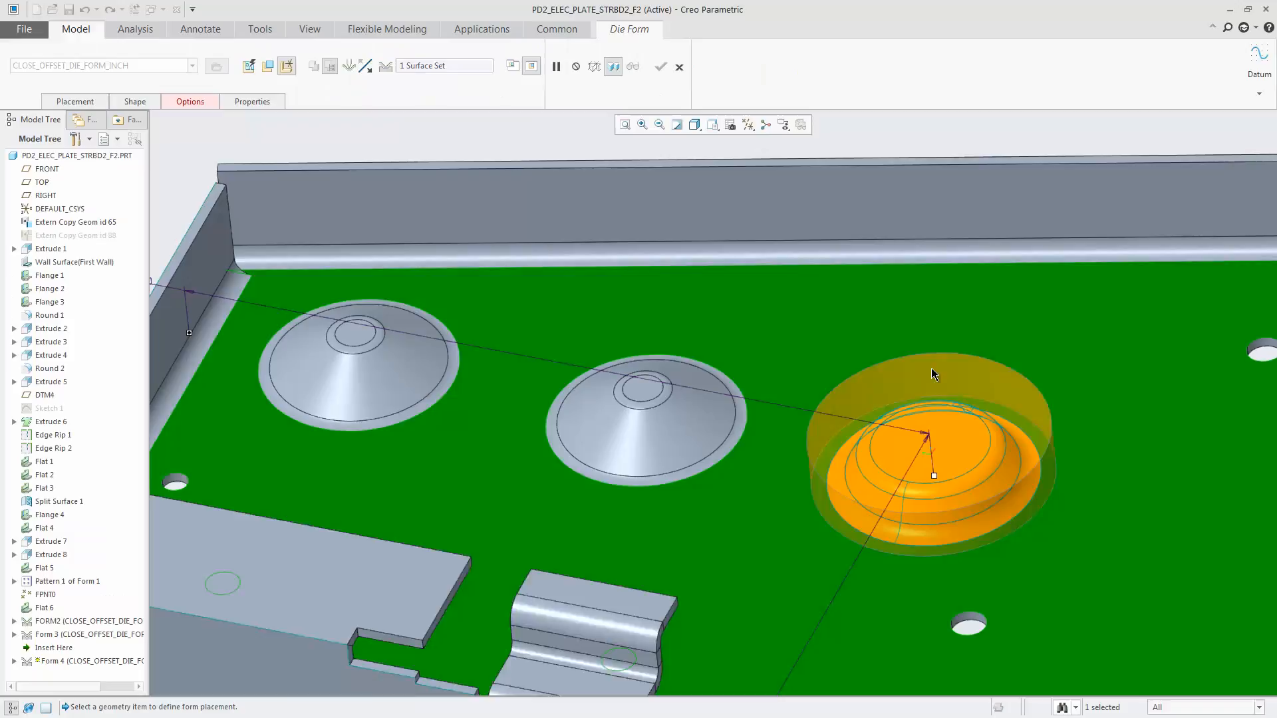
pyautogui.click(134, 101)
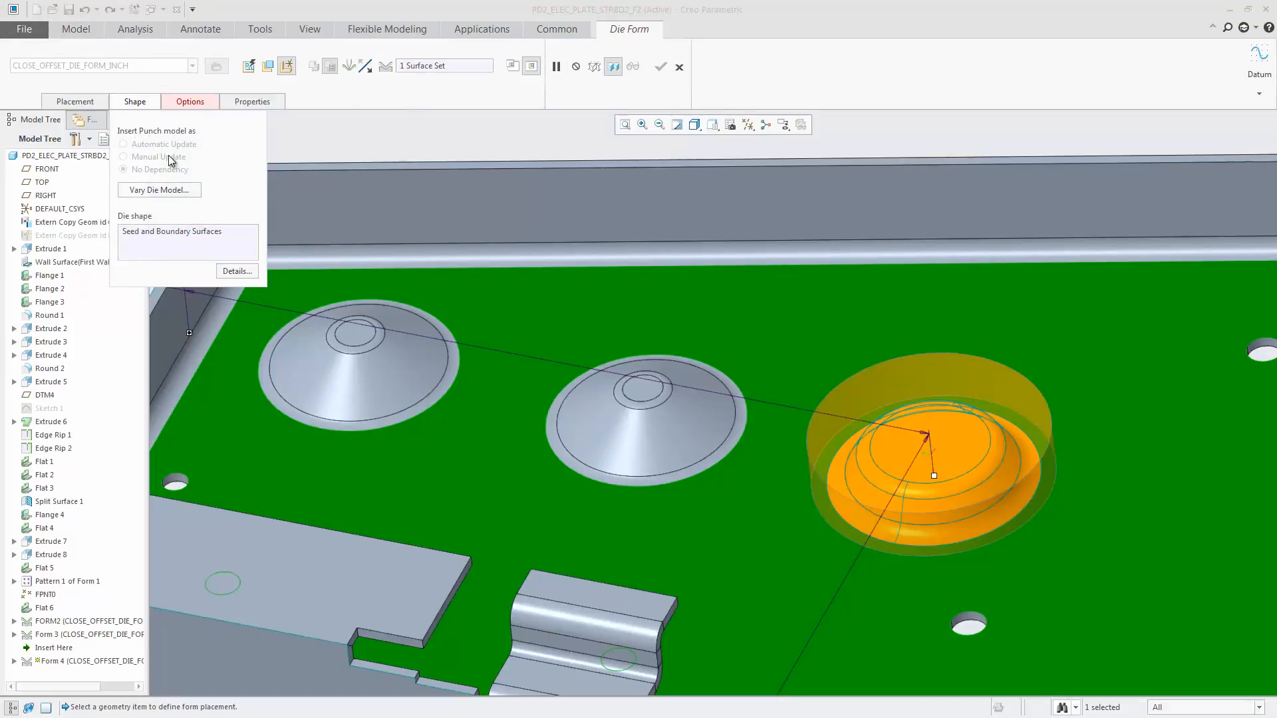
pyautogui.click(660, 67)
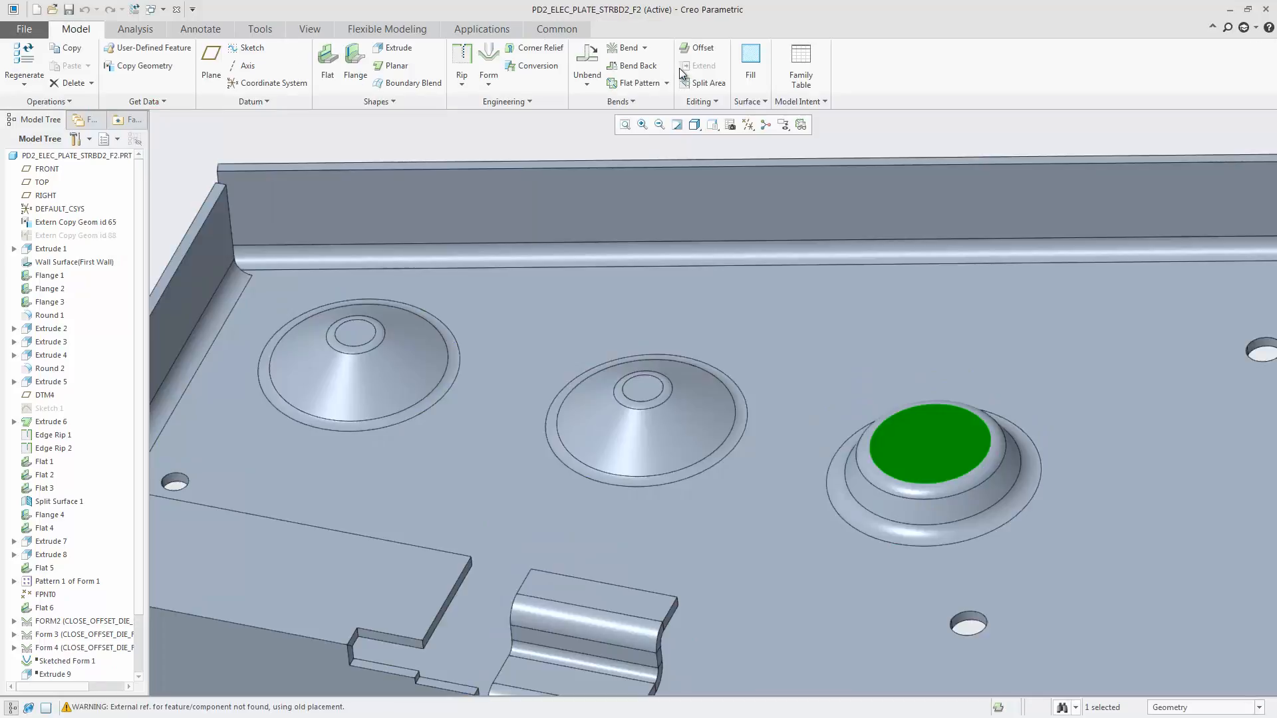
pyautogui.click(595, 138)
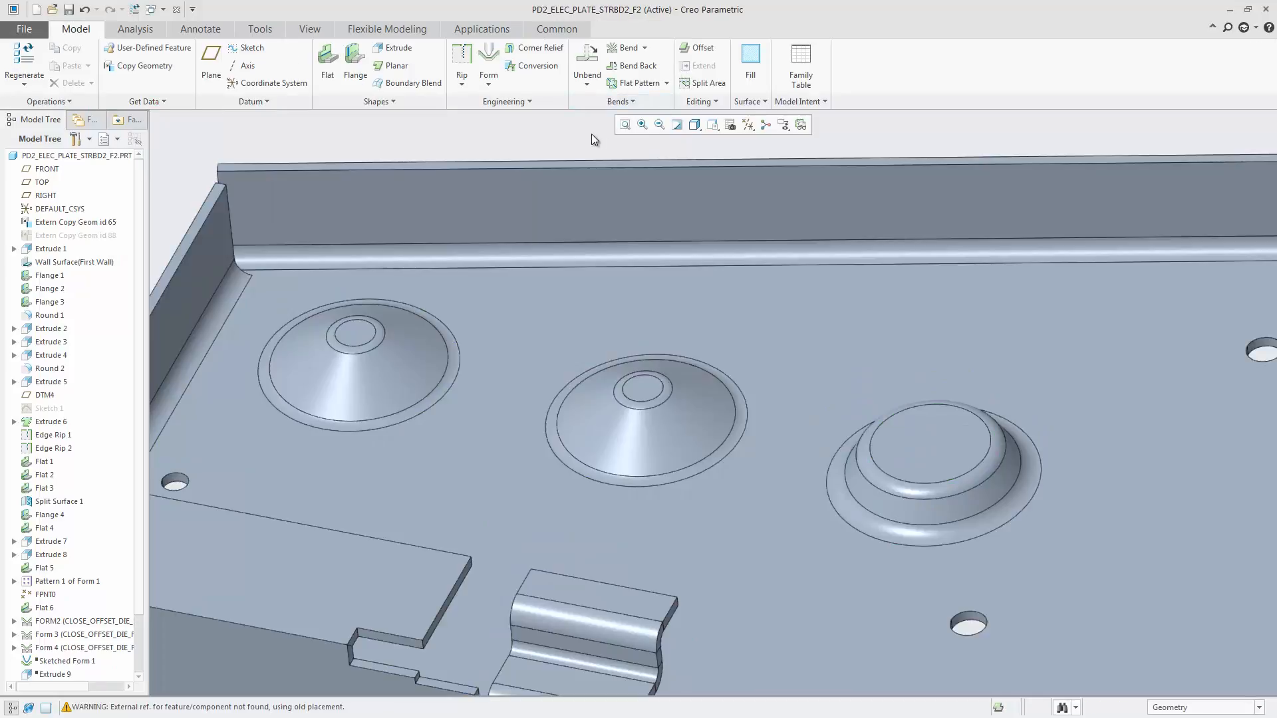